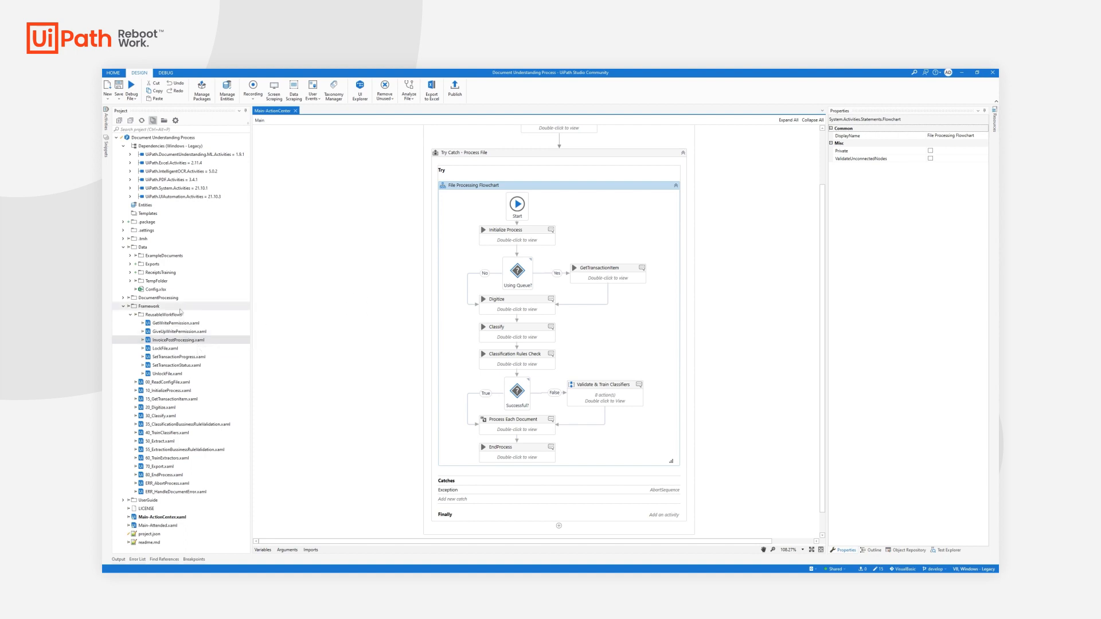
mouse_move(189, 312)
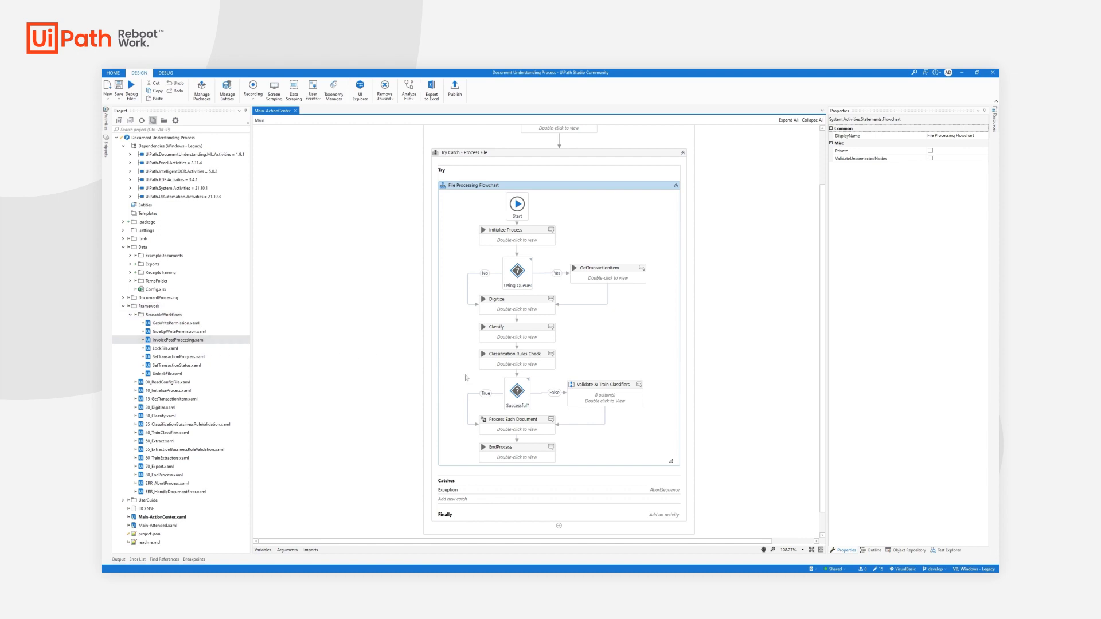
mouse_move(532, 434)
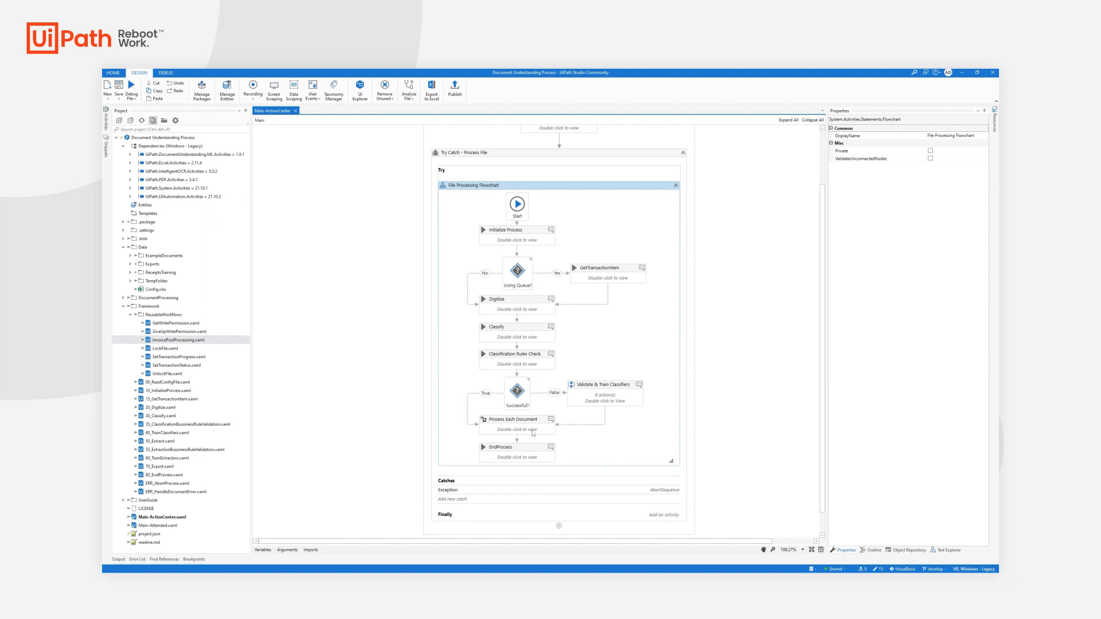
Step: Drill into the Process Each Document loop and inspect the Extraction Rules Check step's invoked workflow
double_click(517, 420)
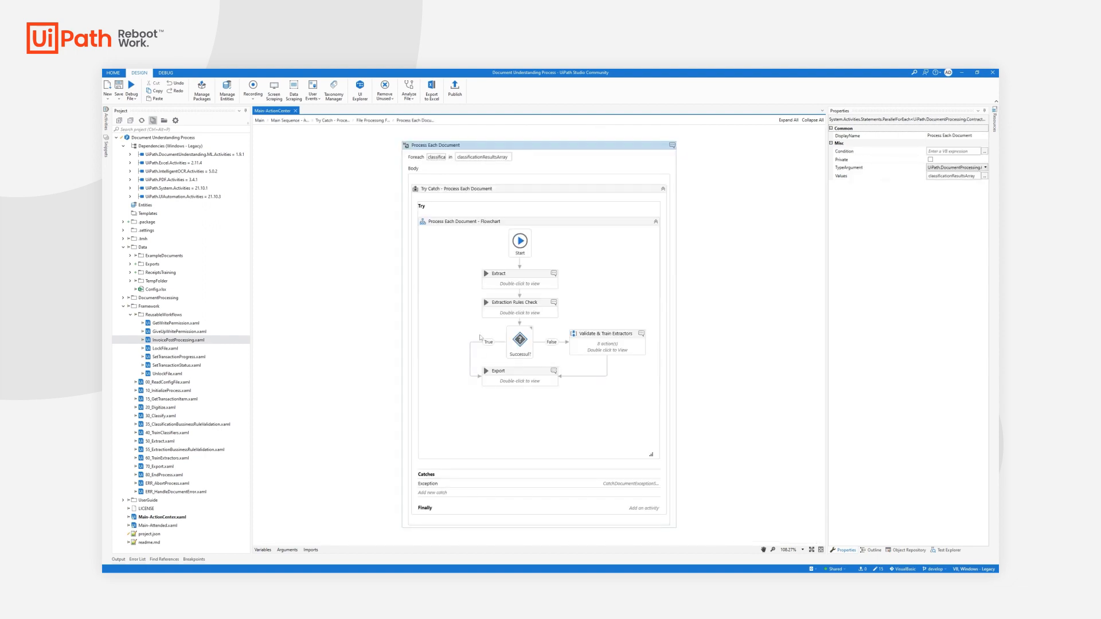
left_click(518, 301)
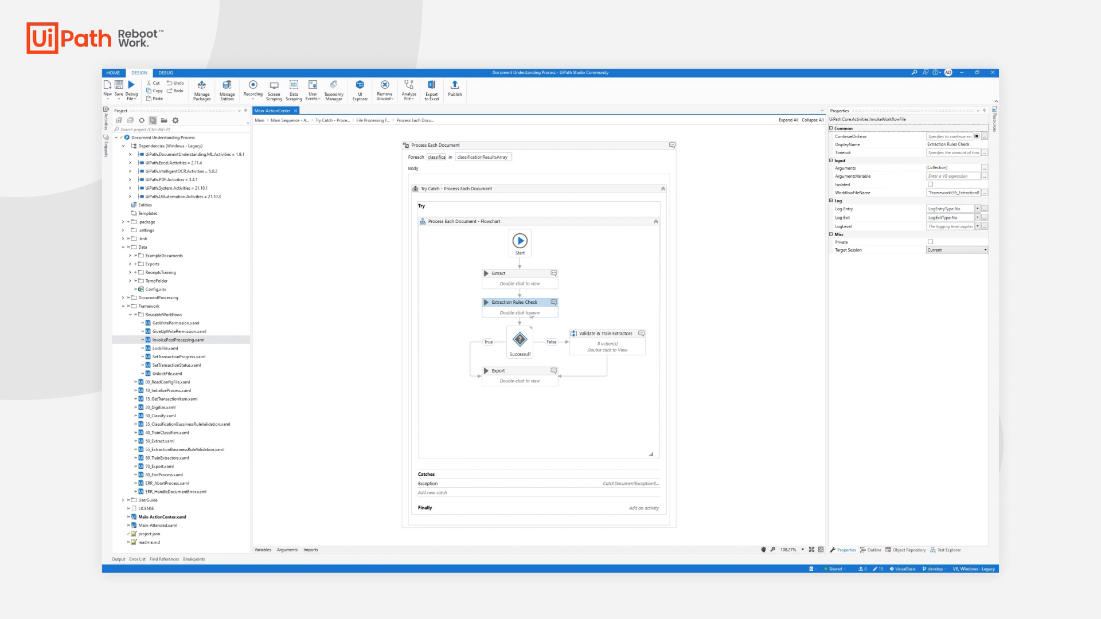
right_click(520, 303)
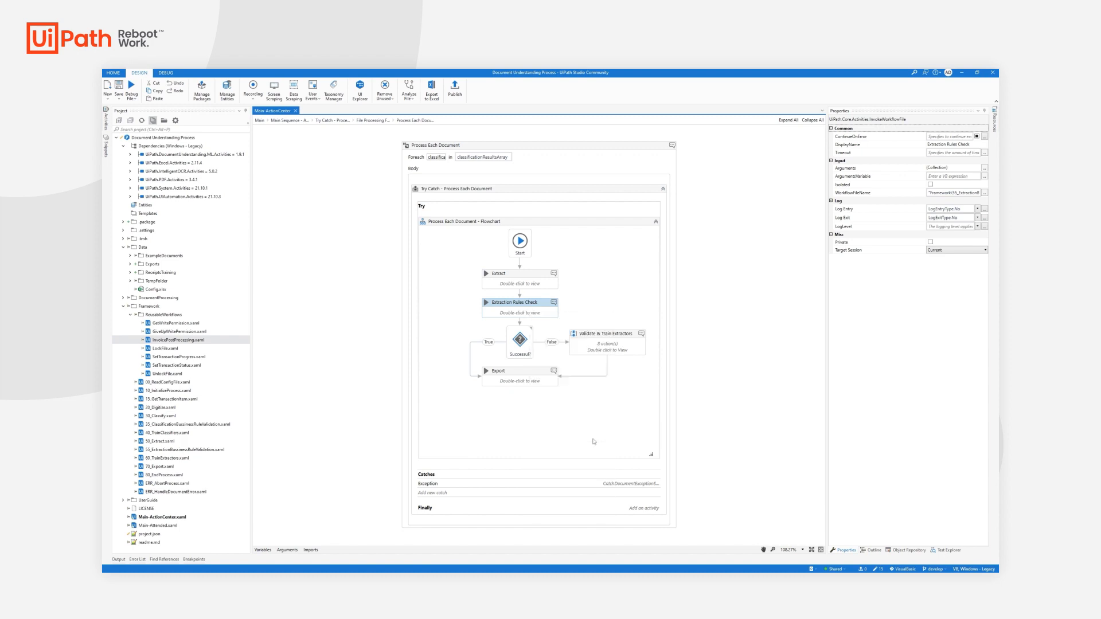
Step: Follow Extraction Rules Check into the Business Rule Validation workflow and inspect its InvoicePostProcessing step
double_click(519, 302)
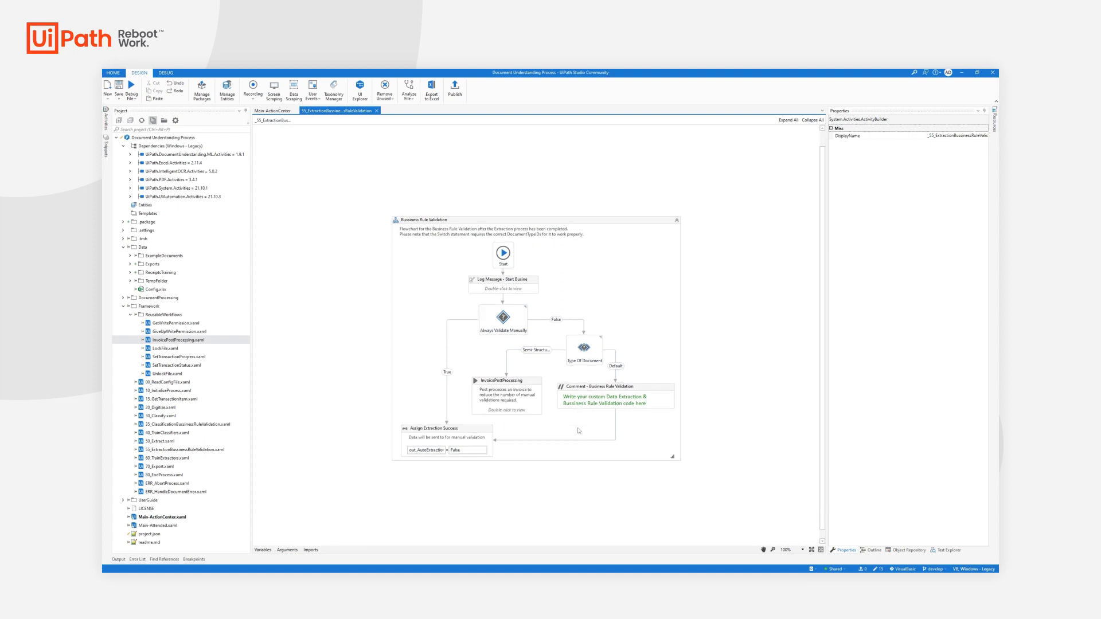
mouse_move(435, 285)
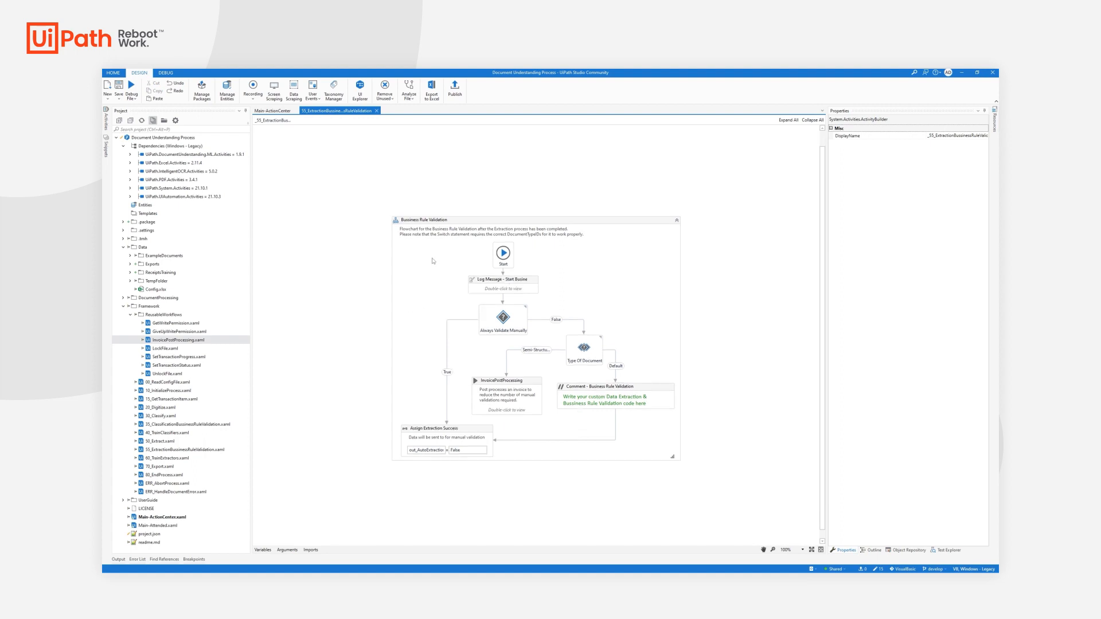
mouse_move(504, 323)
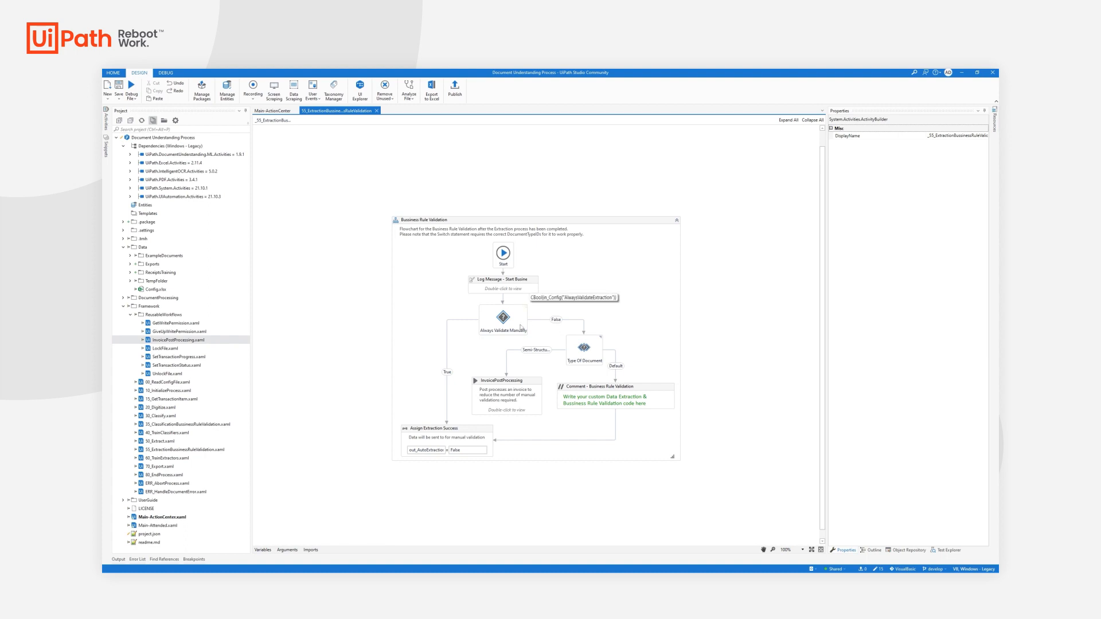
mouse_move(523, 324)
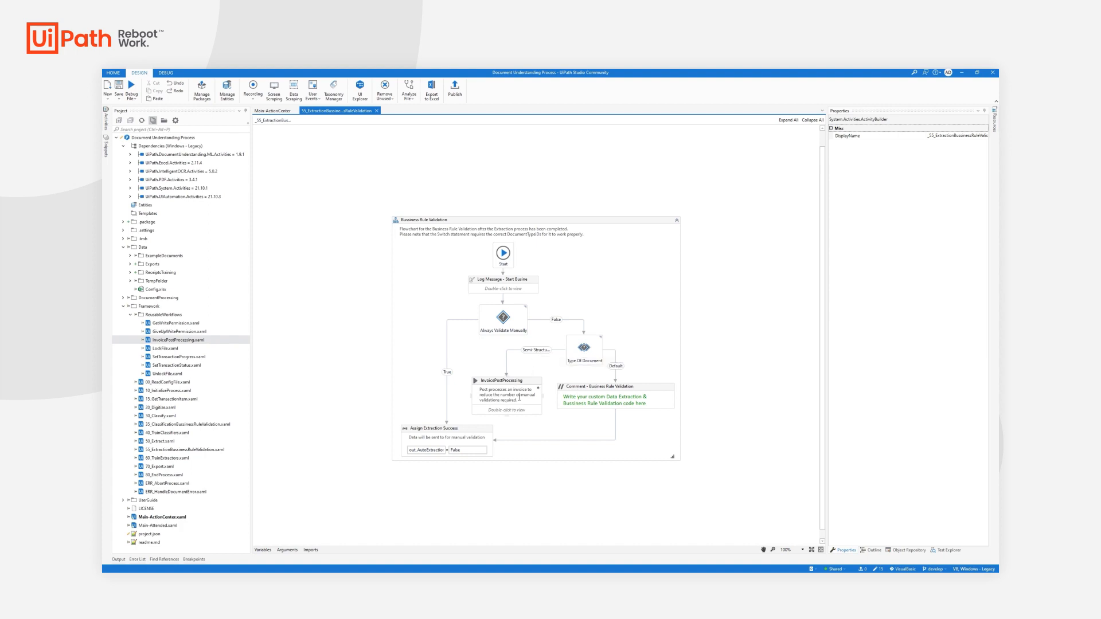
left_click(506, 380)
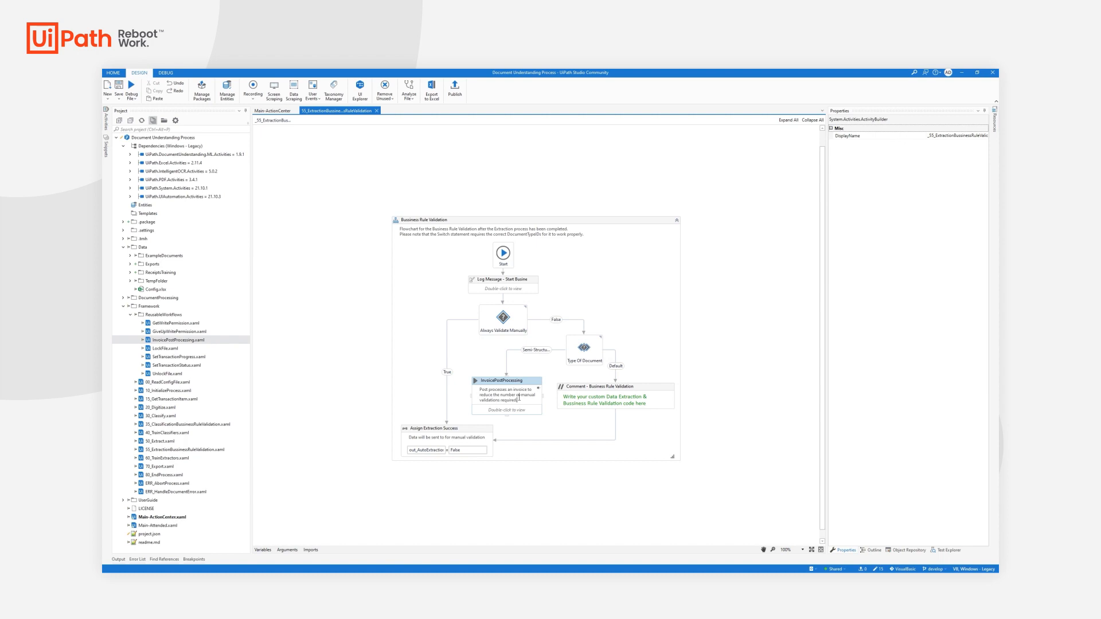
right_click(506, 380)
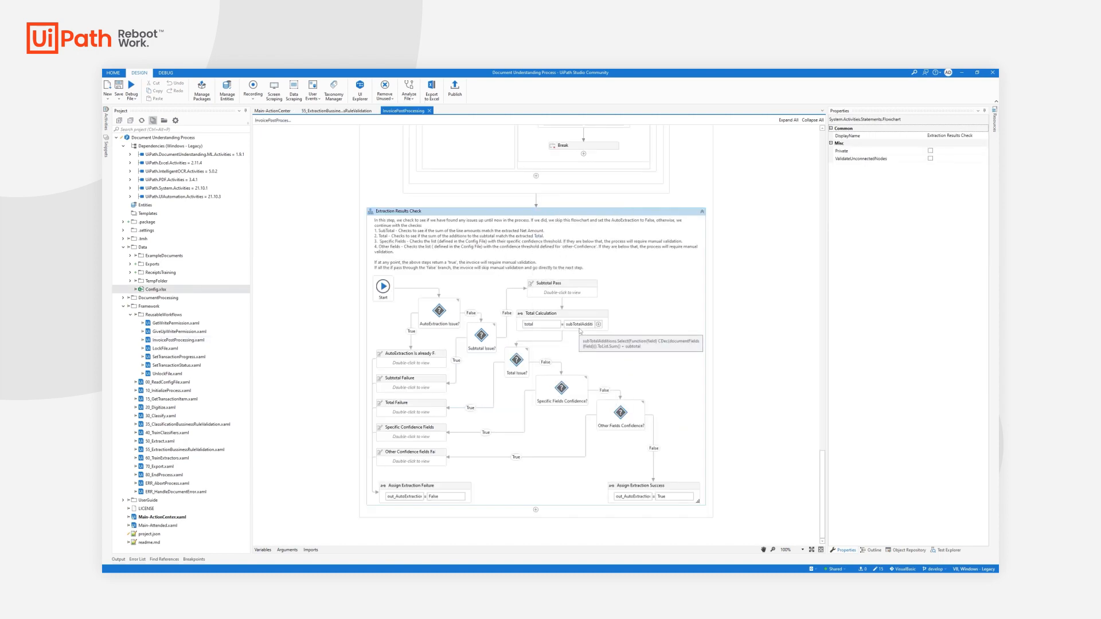
mouse_move(727, 342)
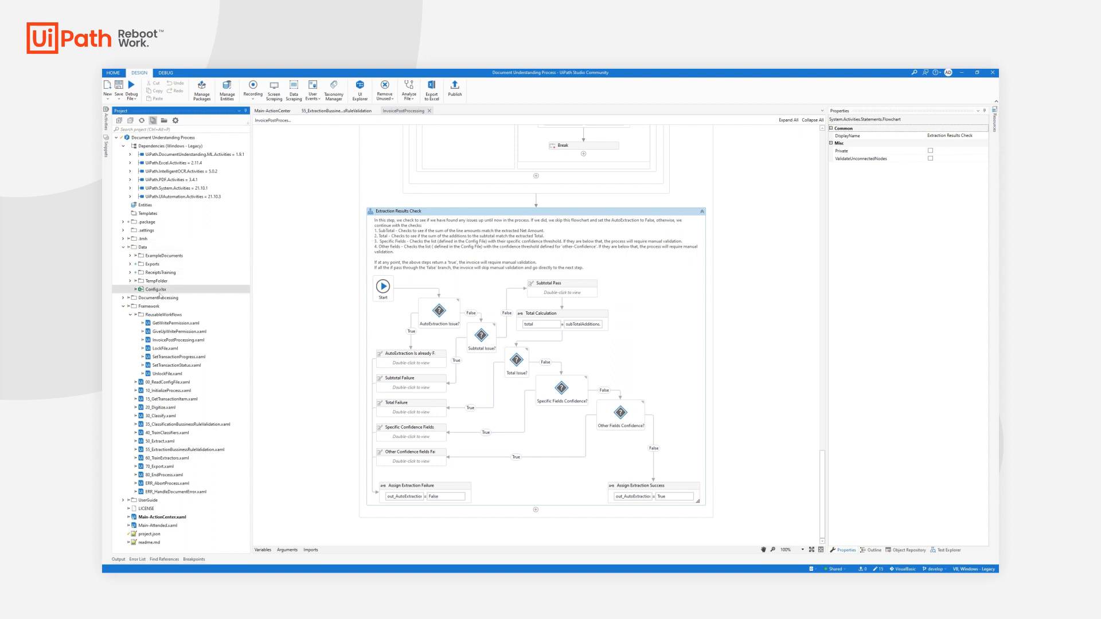
mouse_move(388, 328)
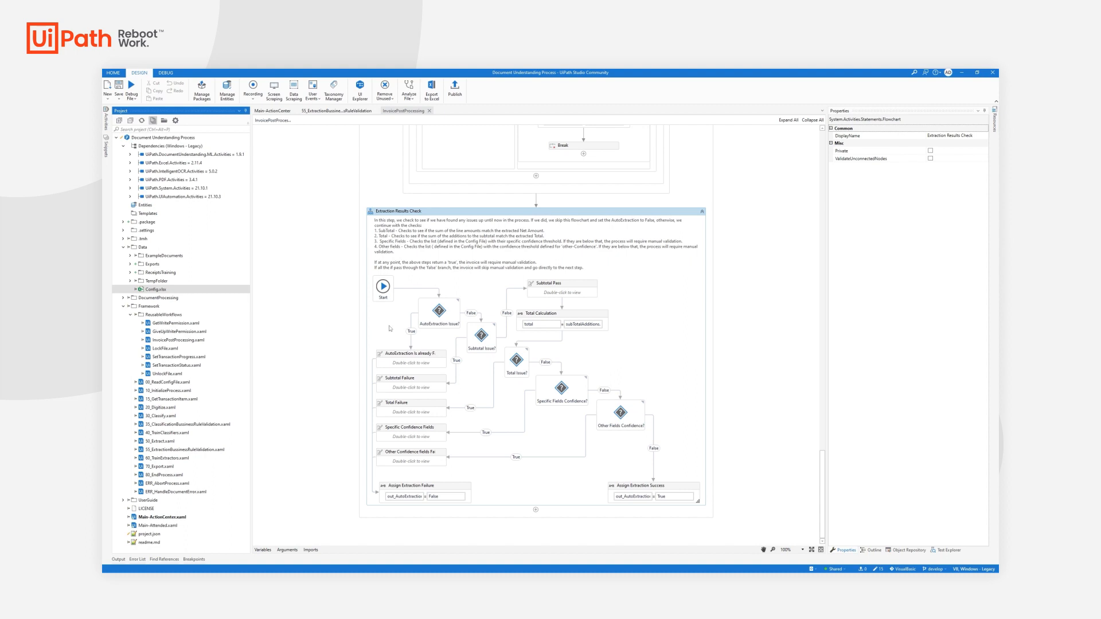
mouse_move(480, 292)
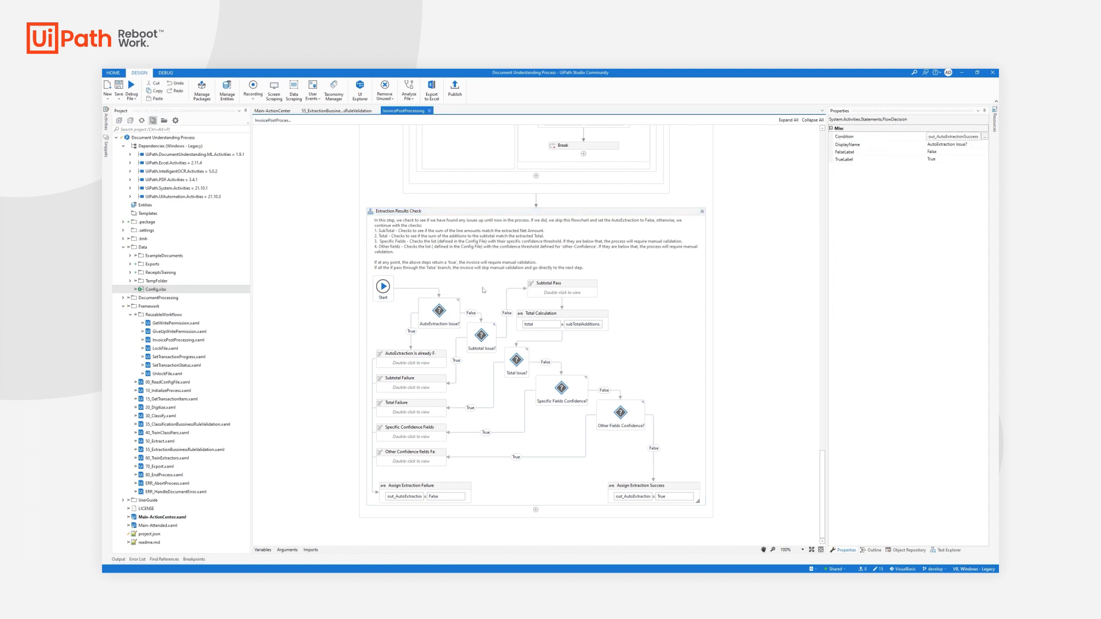
mouse_move(485, 287)
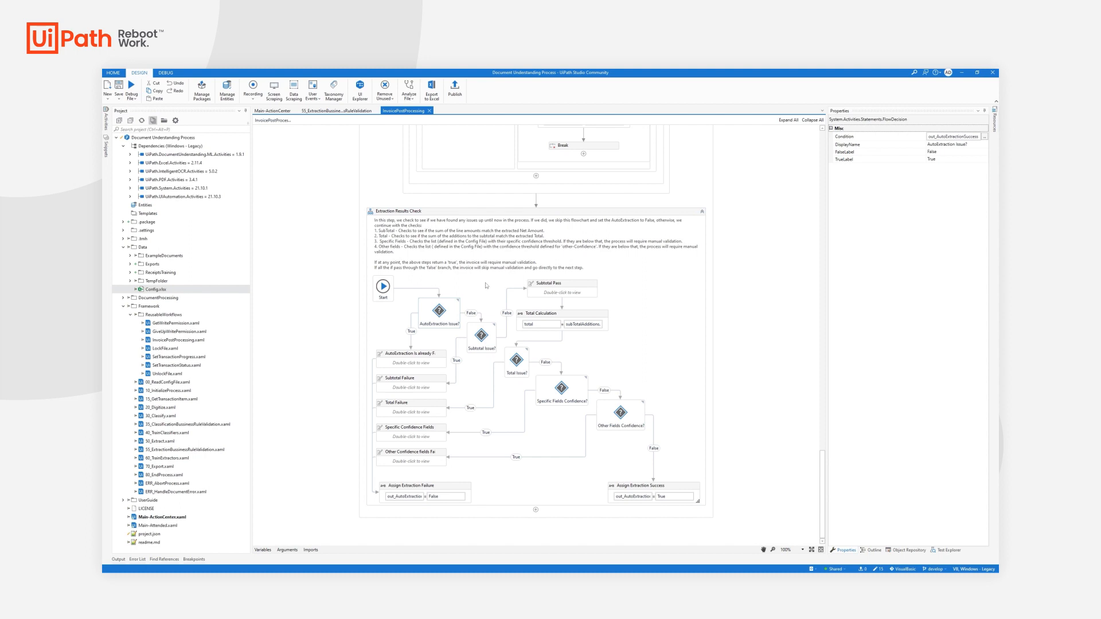
mouse_move(553, 502)
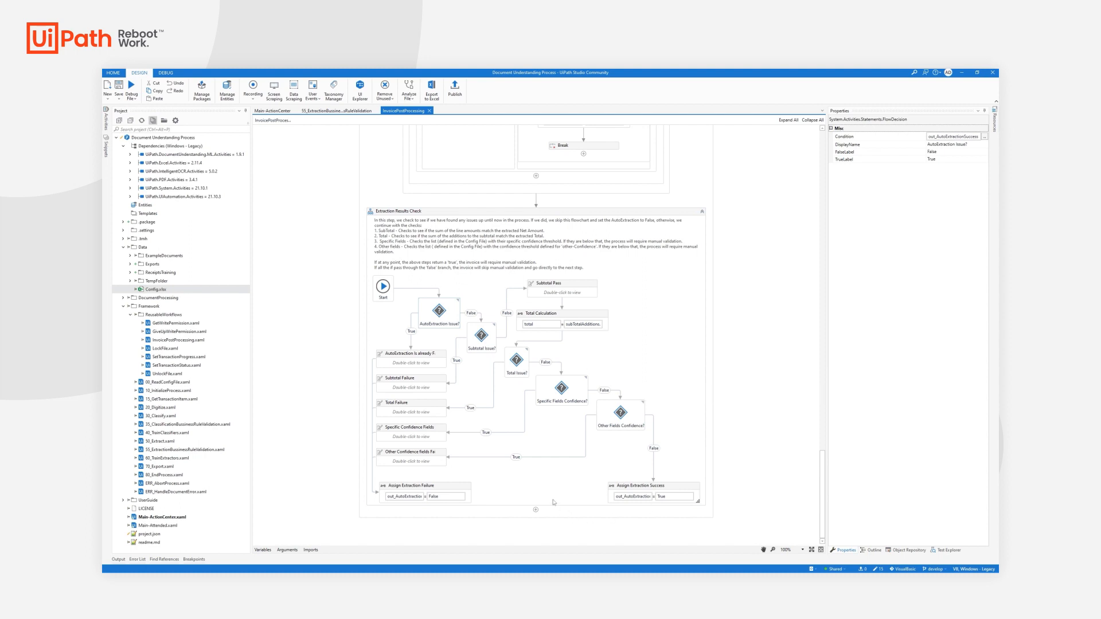
mouse_move(398, 328)
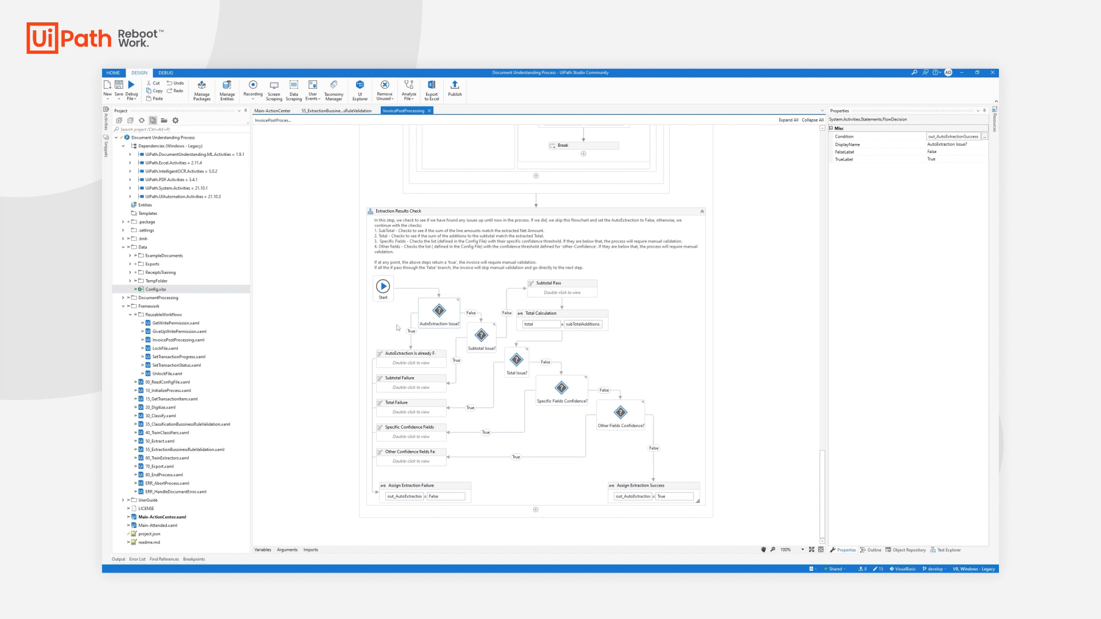
mouse_move(480, 436)
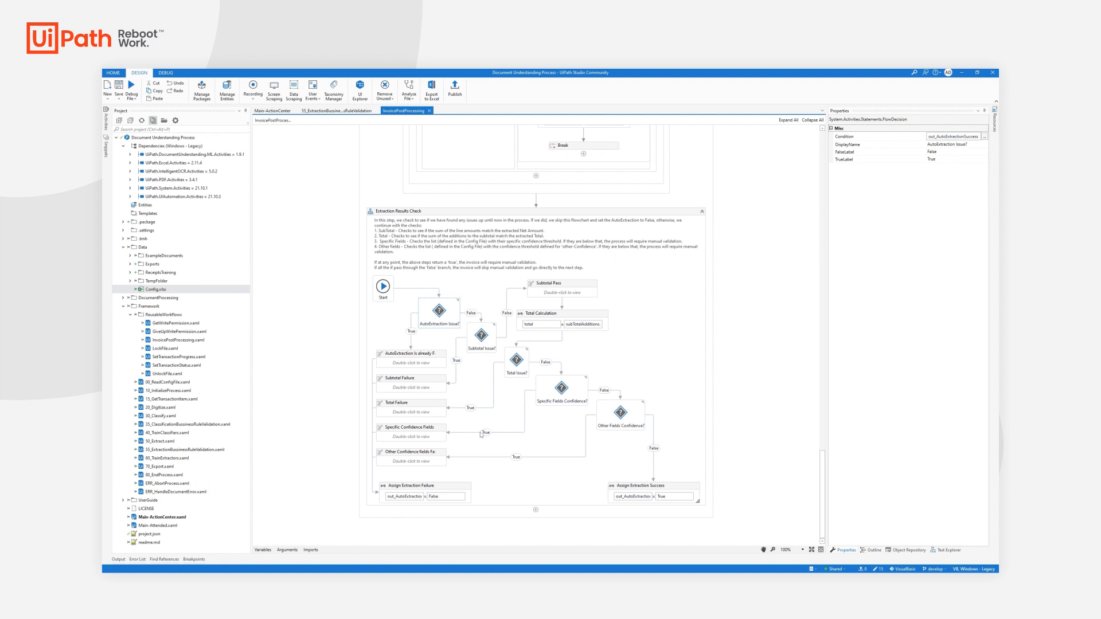
mouse_move(482, 421)
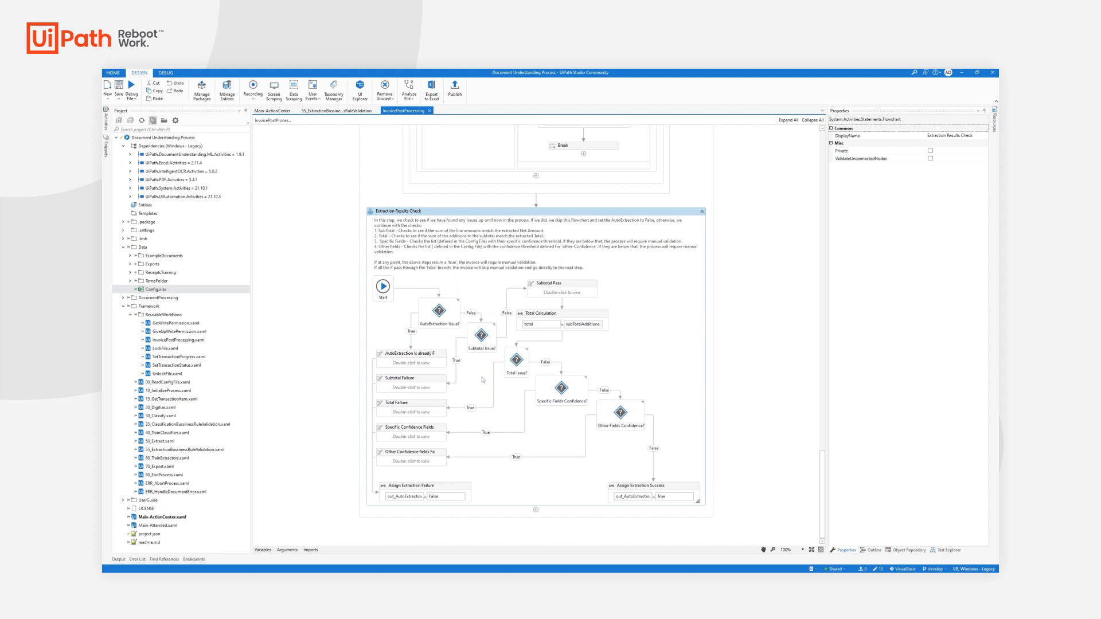
mouse_move(580, 323)
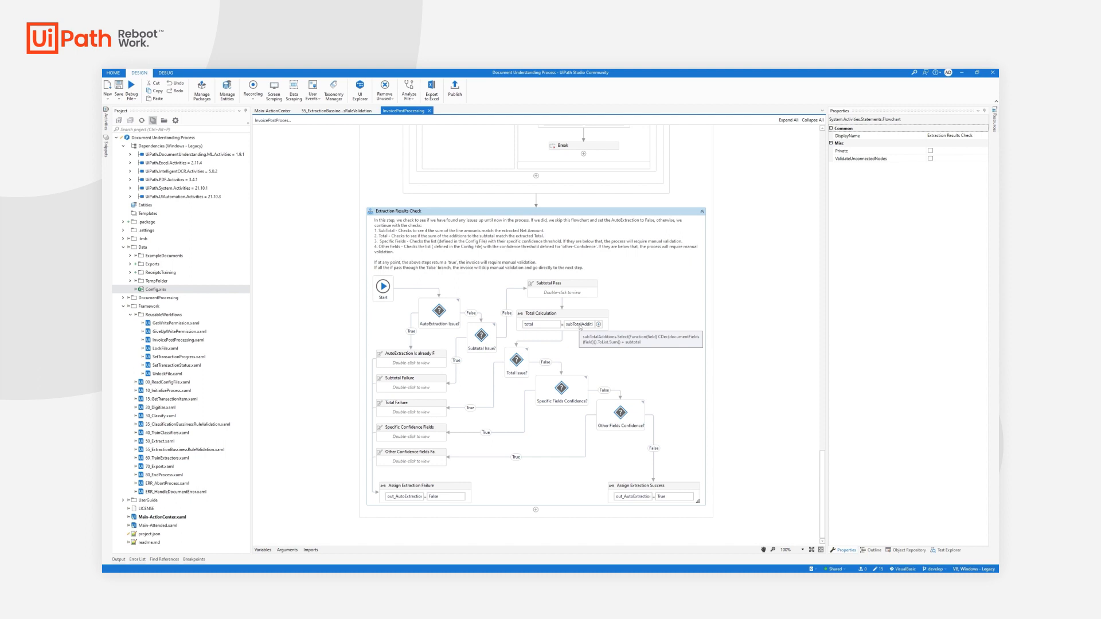
mouse_move(655, 354)
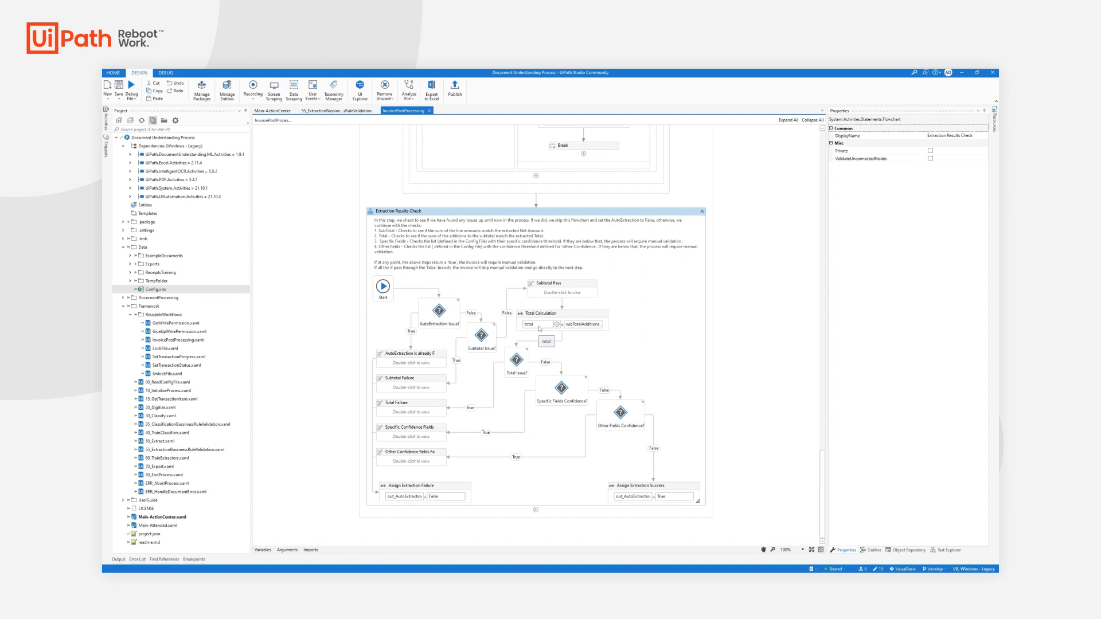
mouse_move(539, 324)
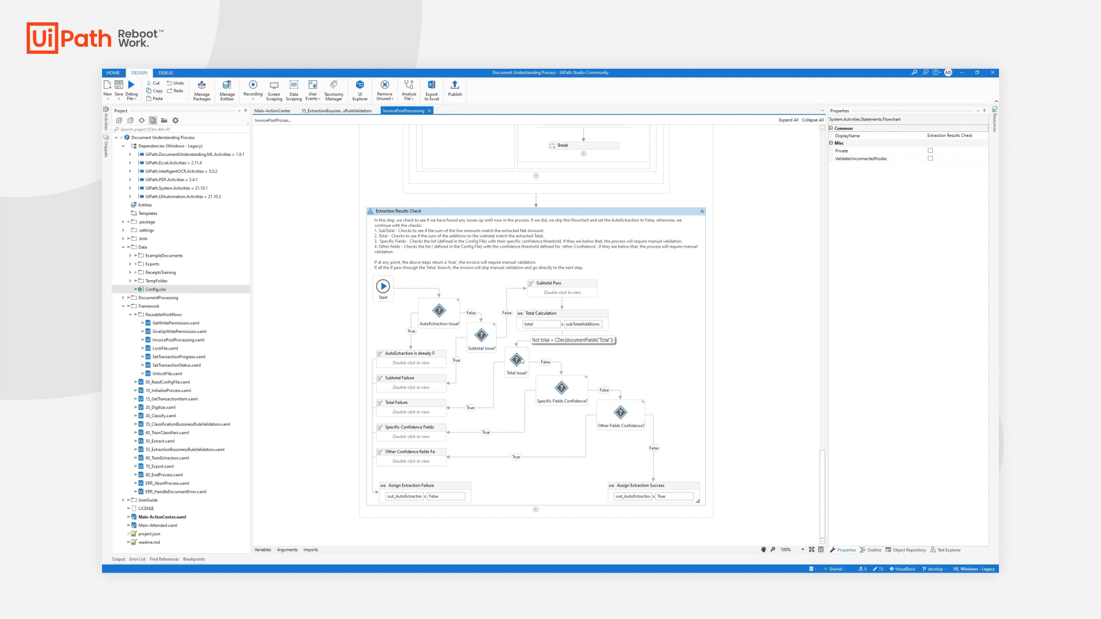
mouse_move(630, 361)
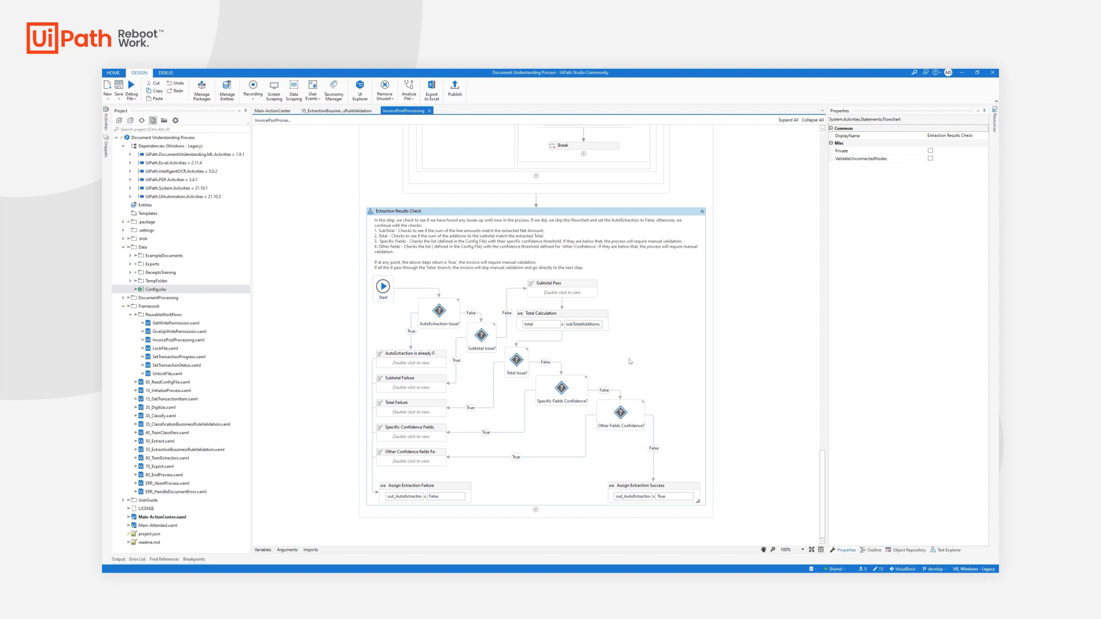
mouse_move(618, 364)
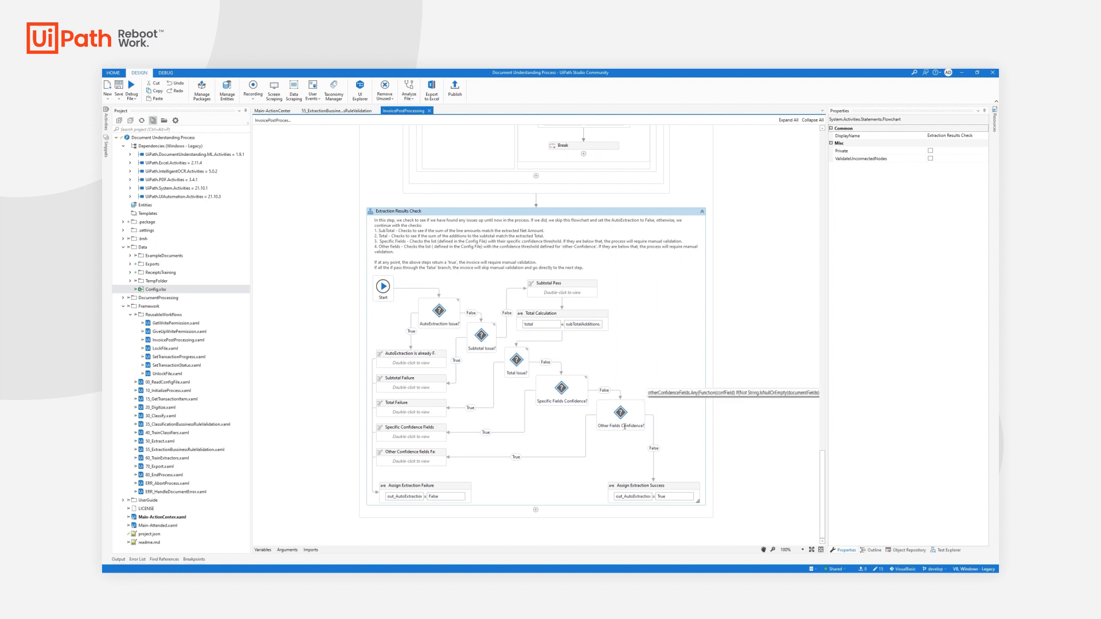
mouse_move(665, 322)
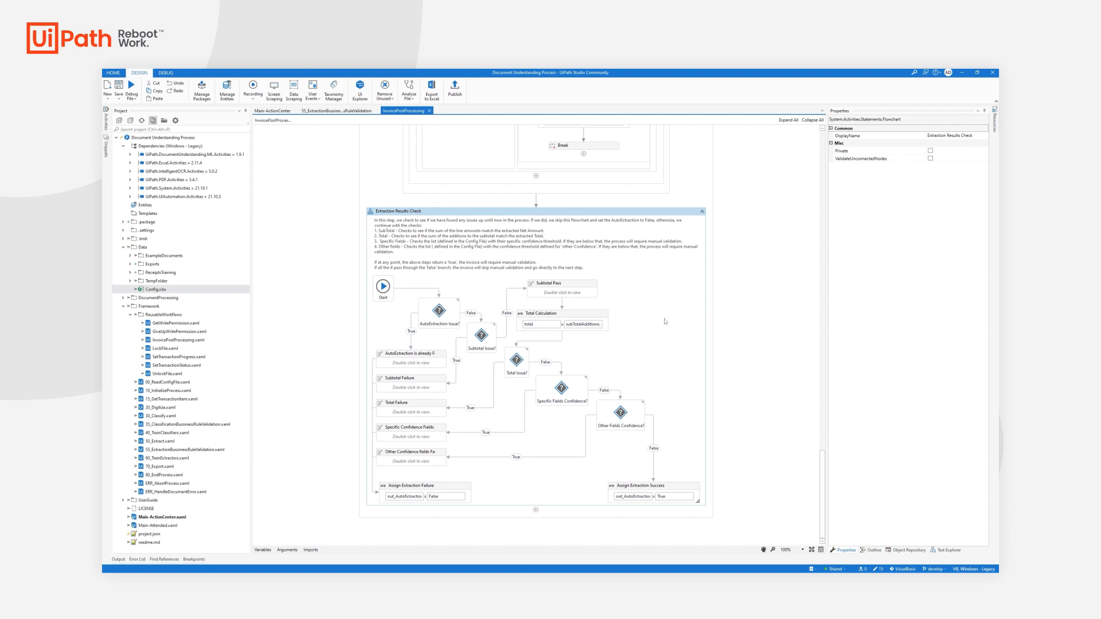
mouse_move(661, 402)
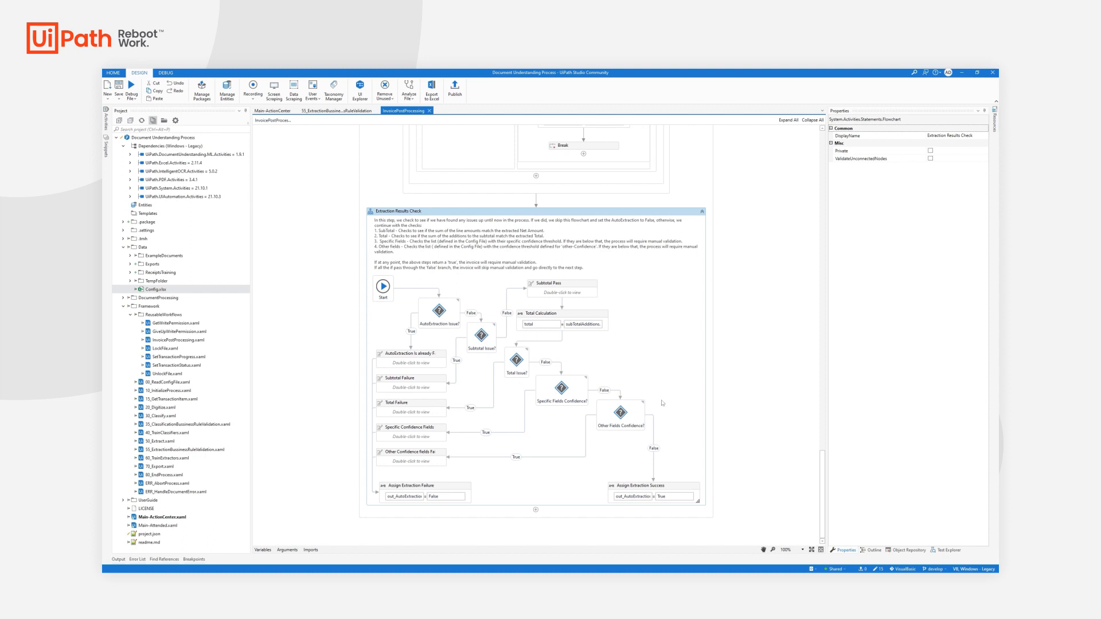
mouse_move(647, 346)
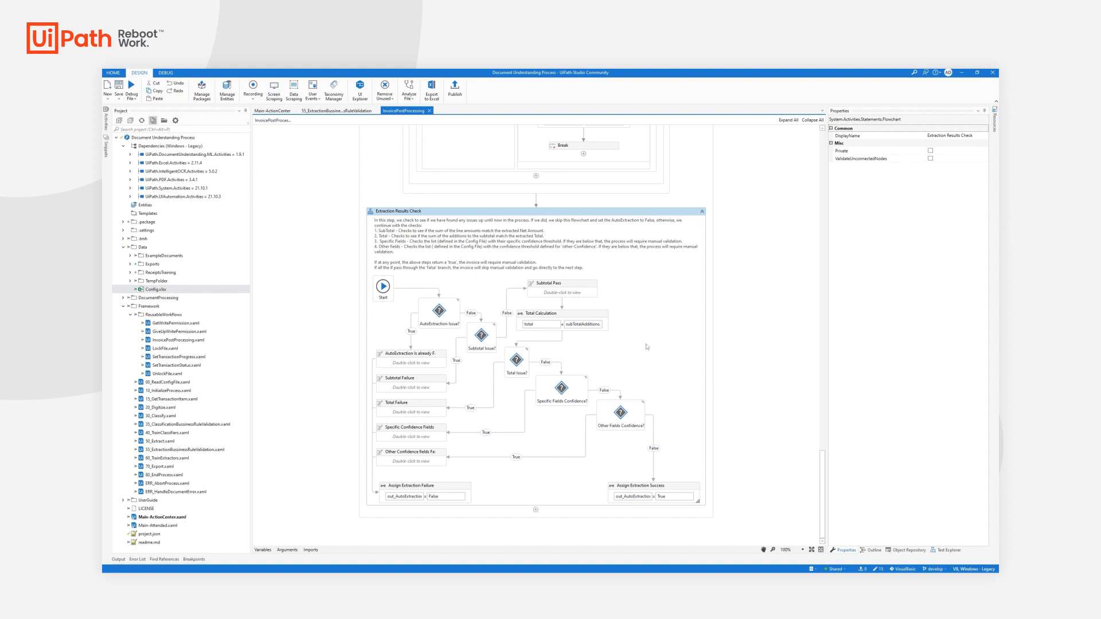
mouse_move(571, 395)
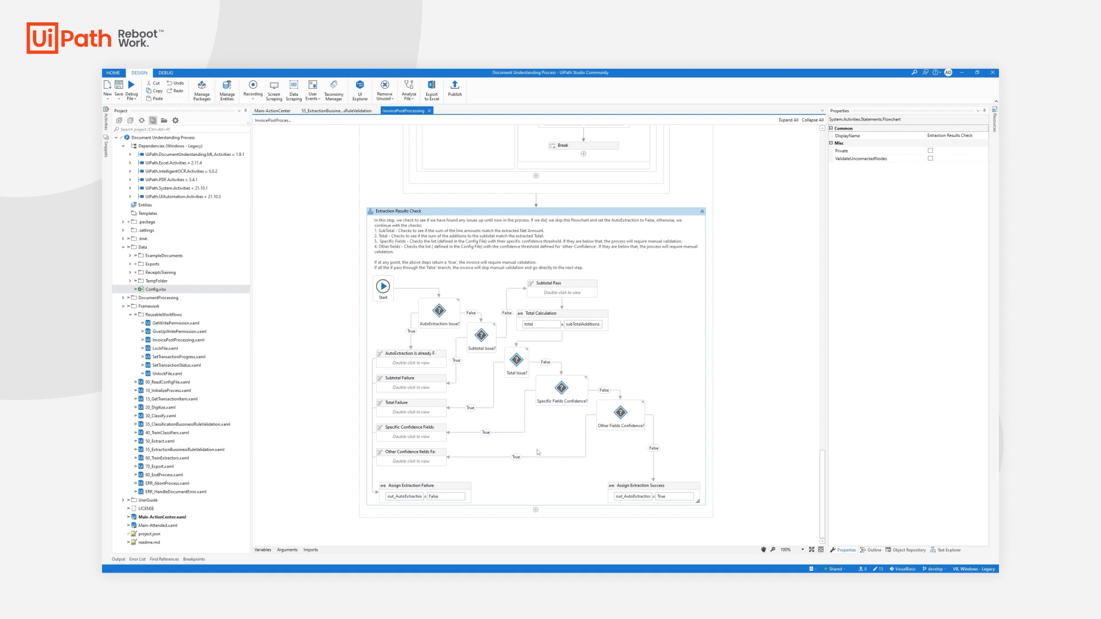
left_click(417, 485)
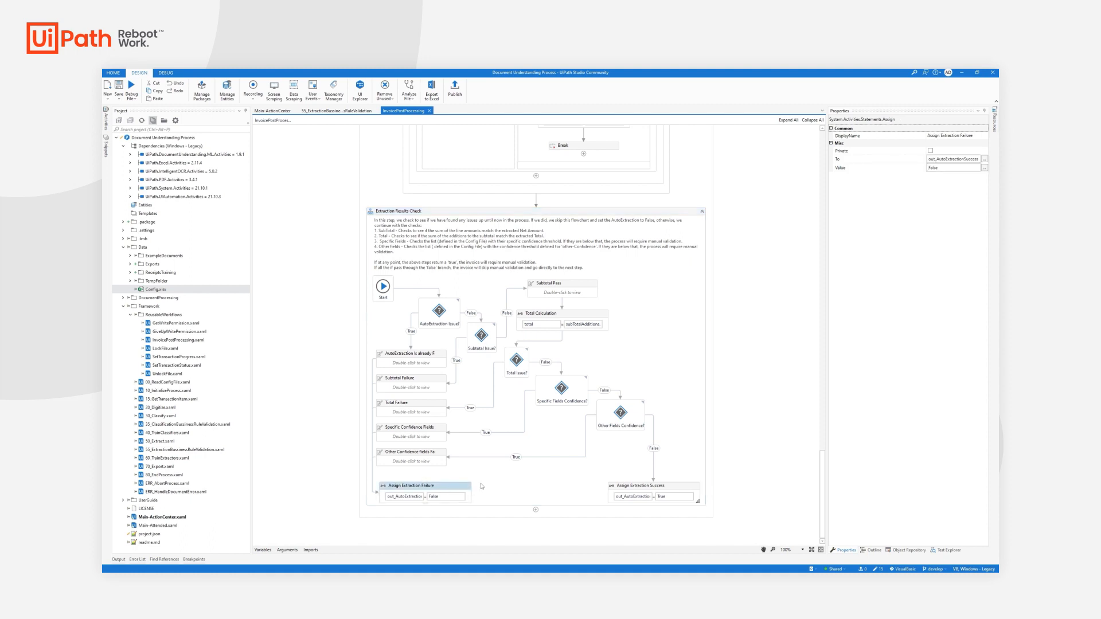
mouse_move(556, 465)
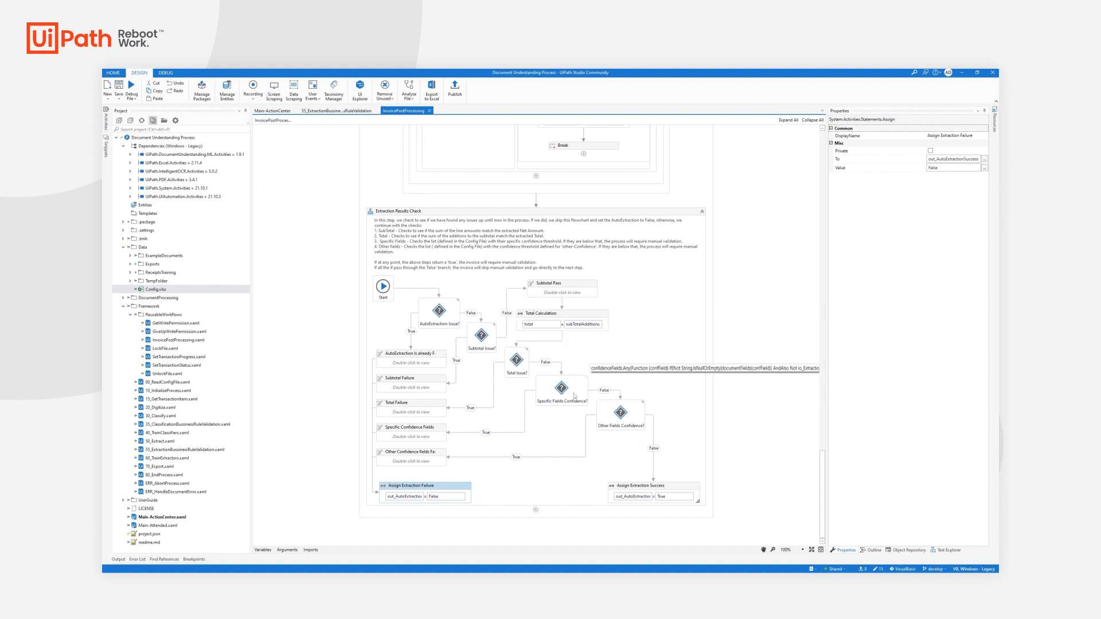
left_click(651, 487)
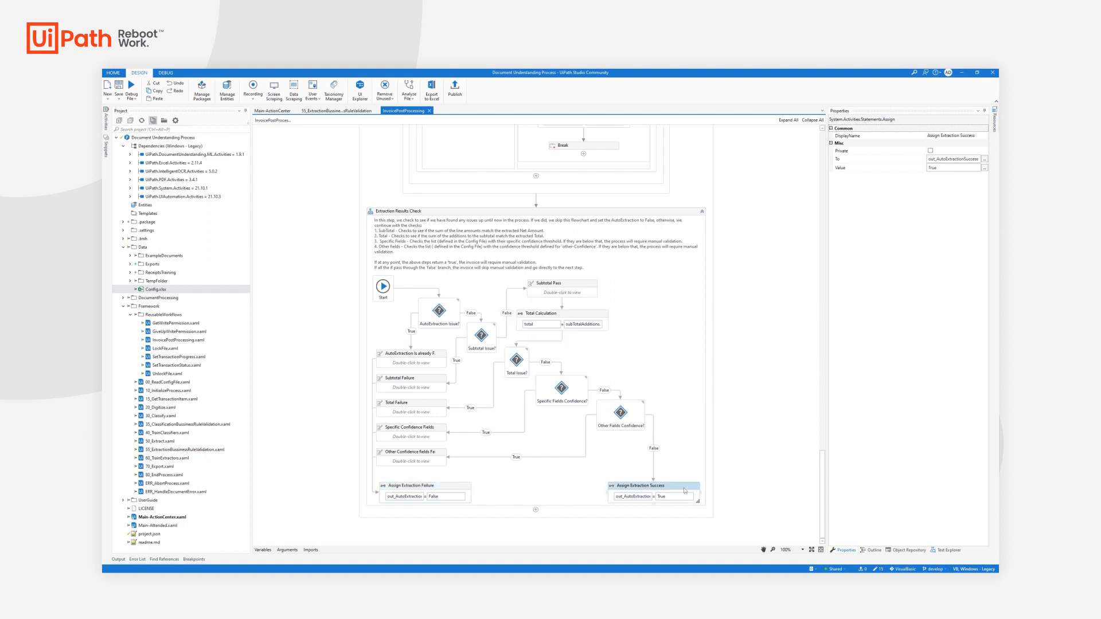